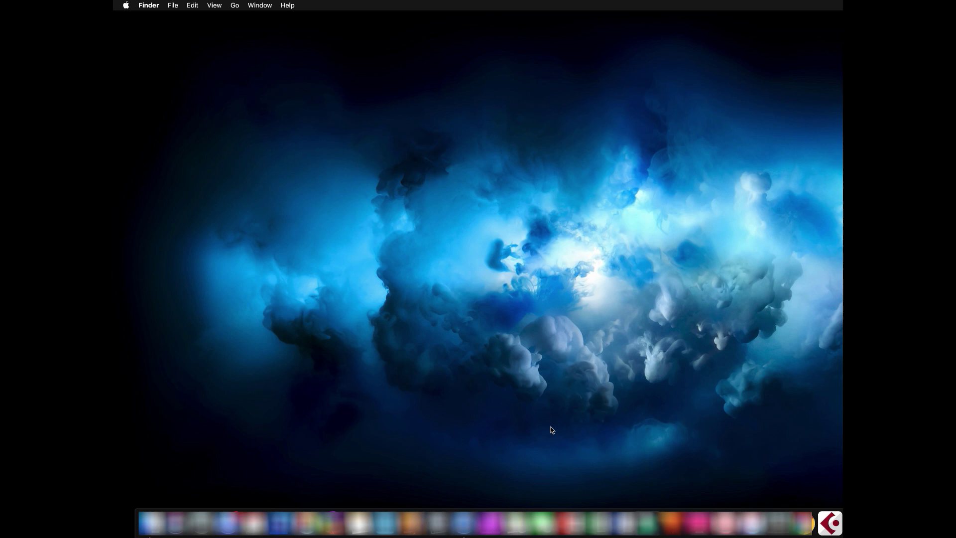
mouse_move(759, 403)
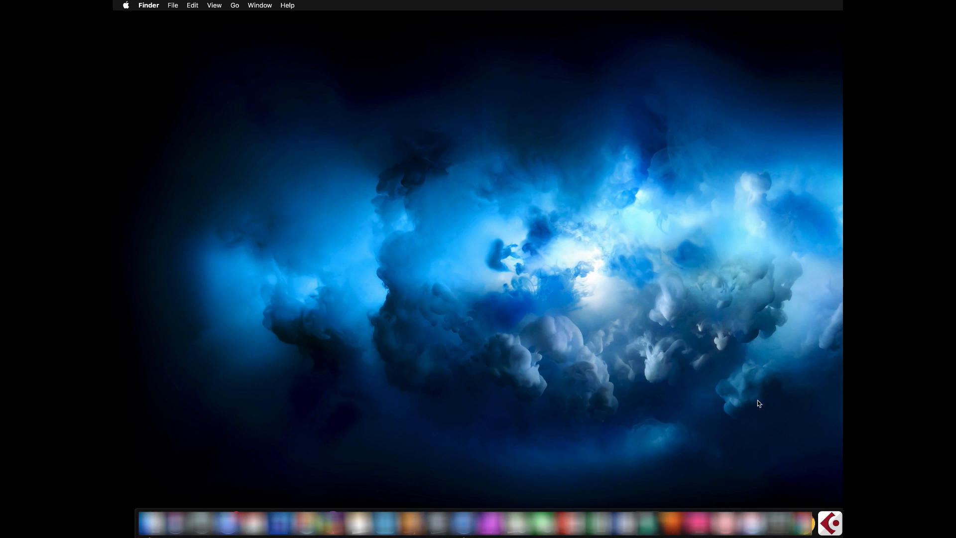
mouse_move(828, 522)
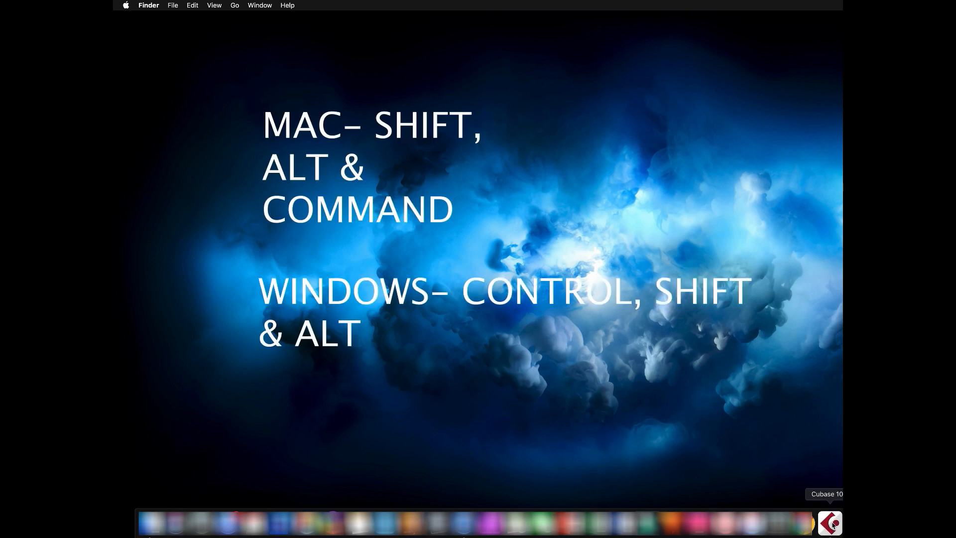
Step: Launch Cubase from the Dock with Command+Shift+Alt held to enter Safe Mode
left_click(828, 522)
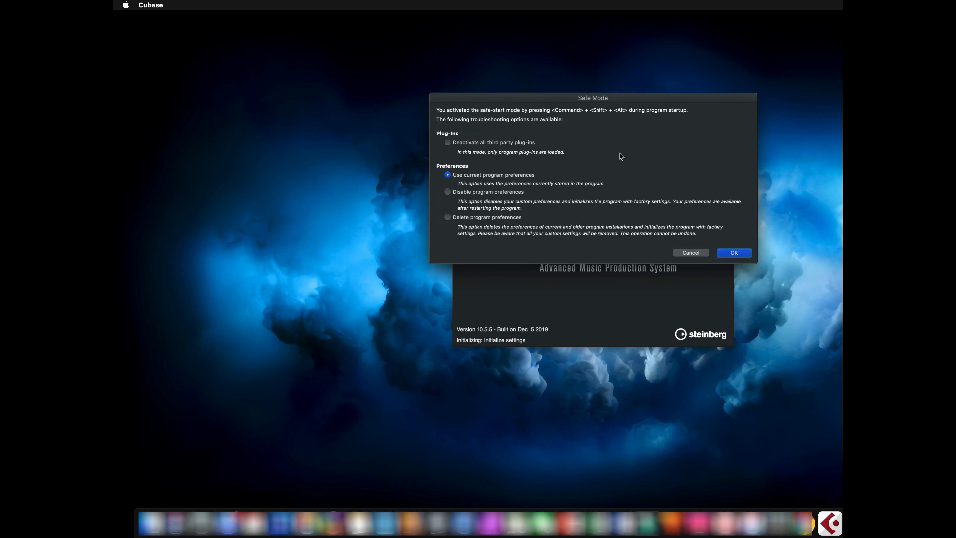
mouse_move(601, 109)
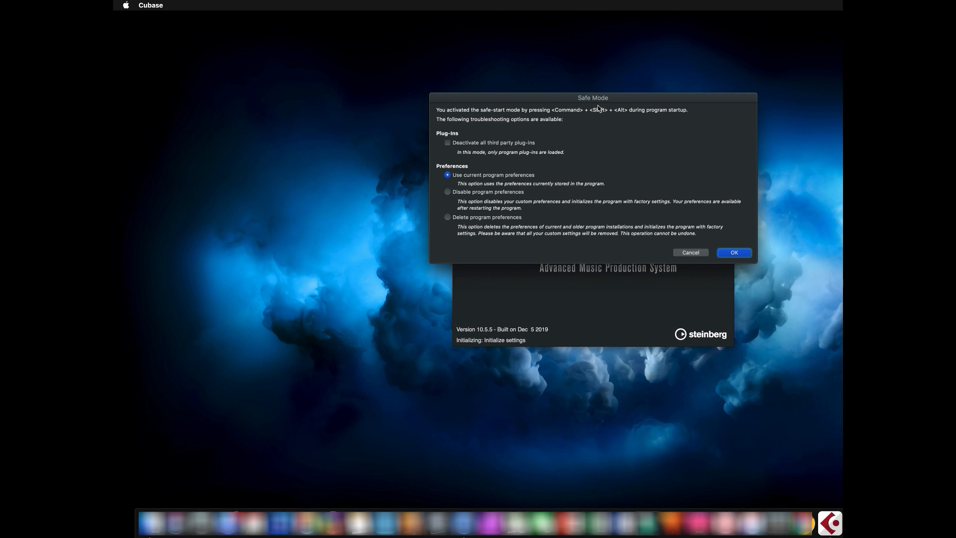
mouse_move(528, 185)
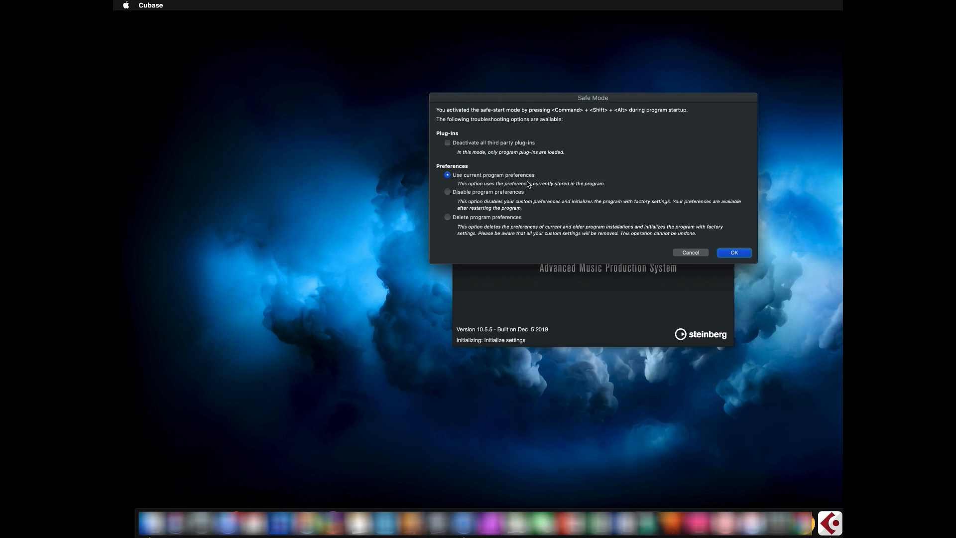
mouse_move(477, 216)
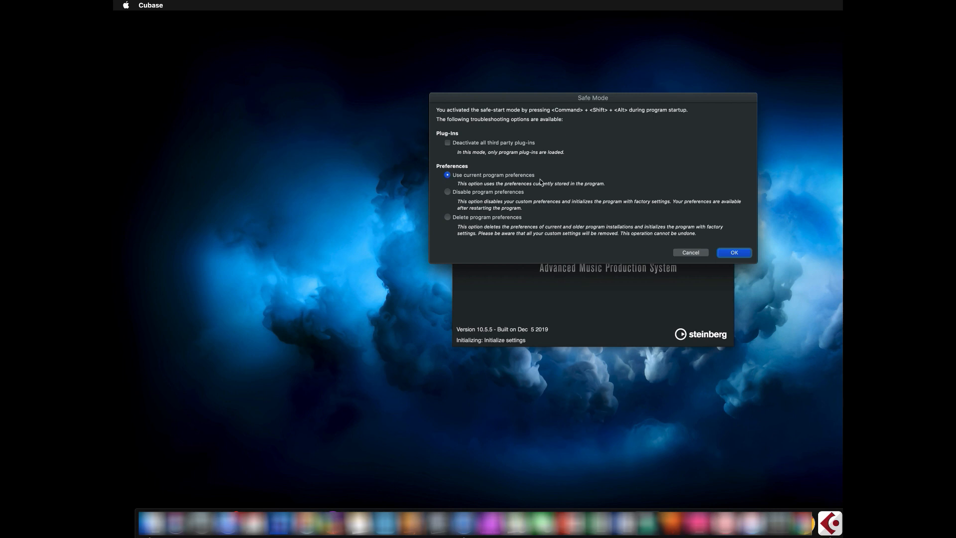
Step: Confirm the Safe Mode dialog with 'Use current program preferences' selected
left_click(733, 252)
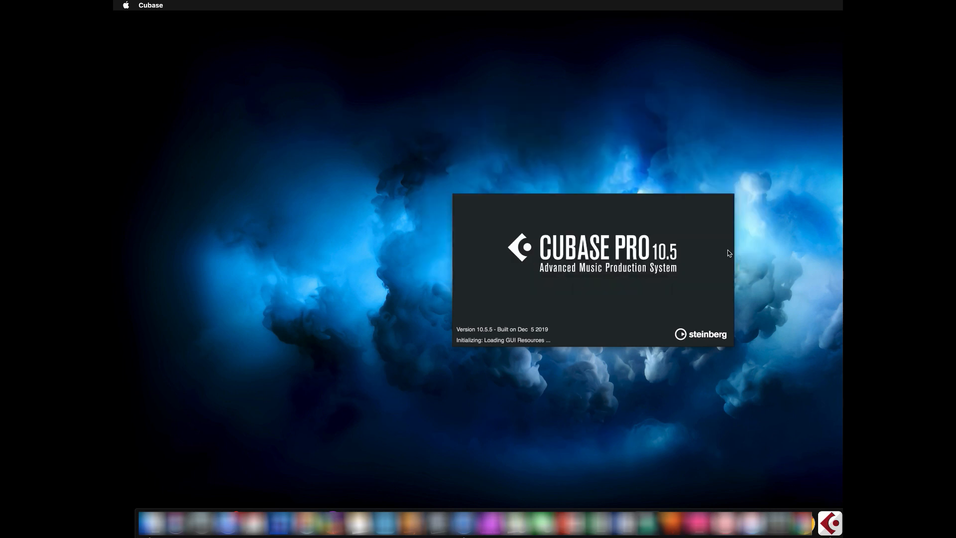